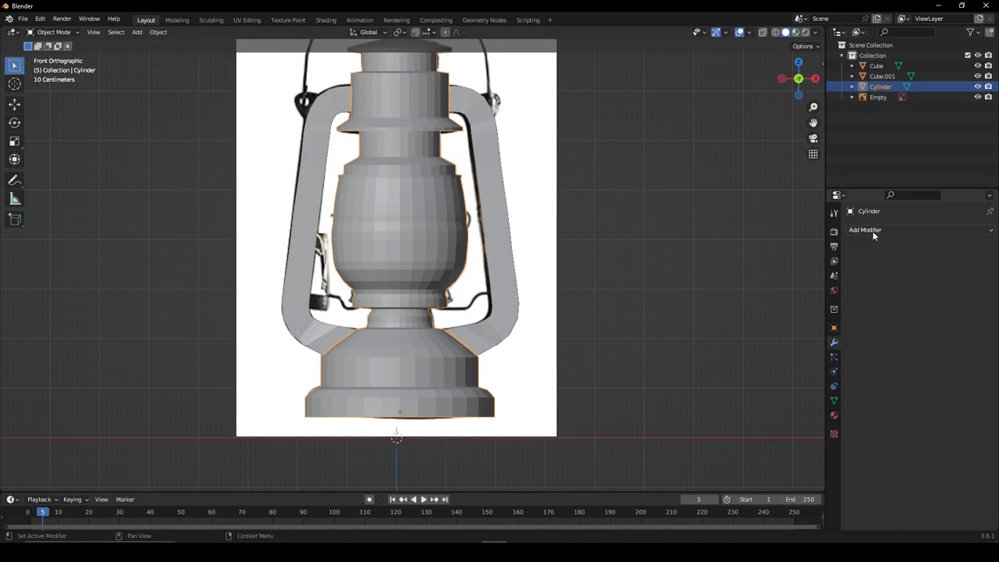
- Add a Subdivision Surface modifier to the lantern's cylinder body and enter Edit Mode
{"action": "left_click", "coordinate": [864, 231]}
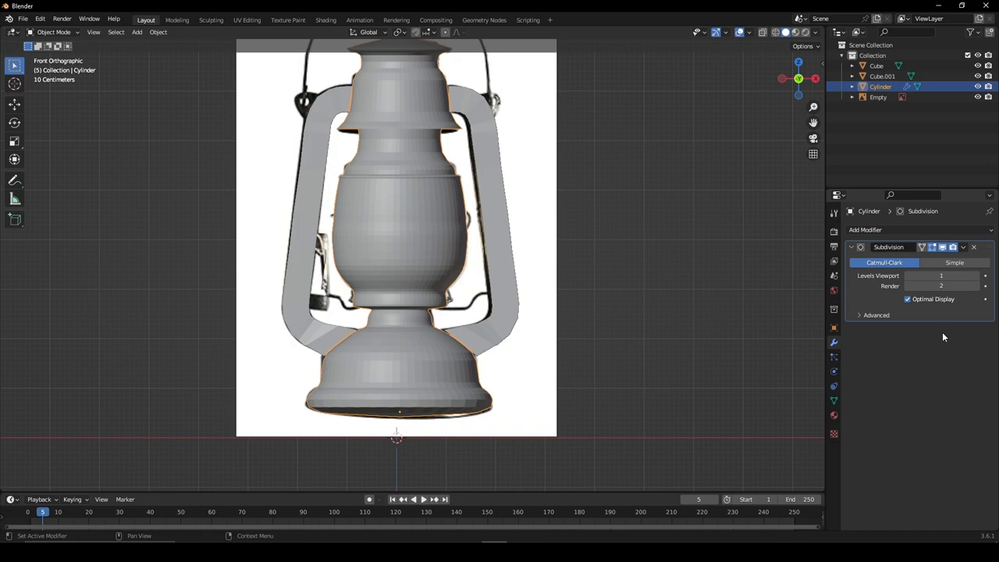
{"action": "key", "text": "Tab"}
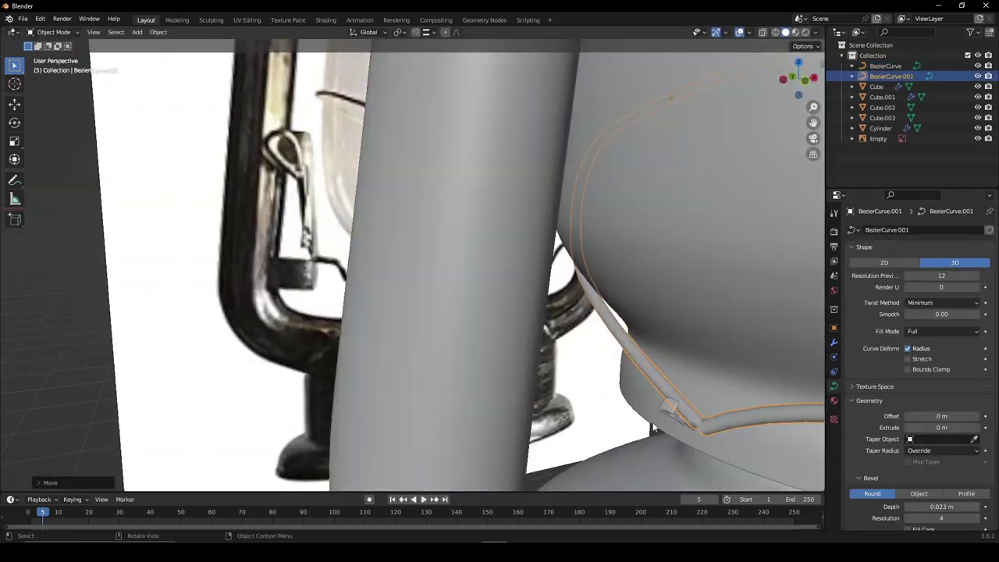
- Give the Bezier curve wire a round bevel with a small depth so it renders solid
{"action": "left_click", "coordinate": [315, 18]}
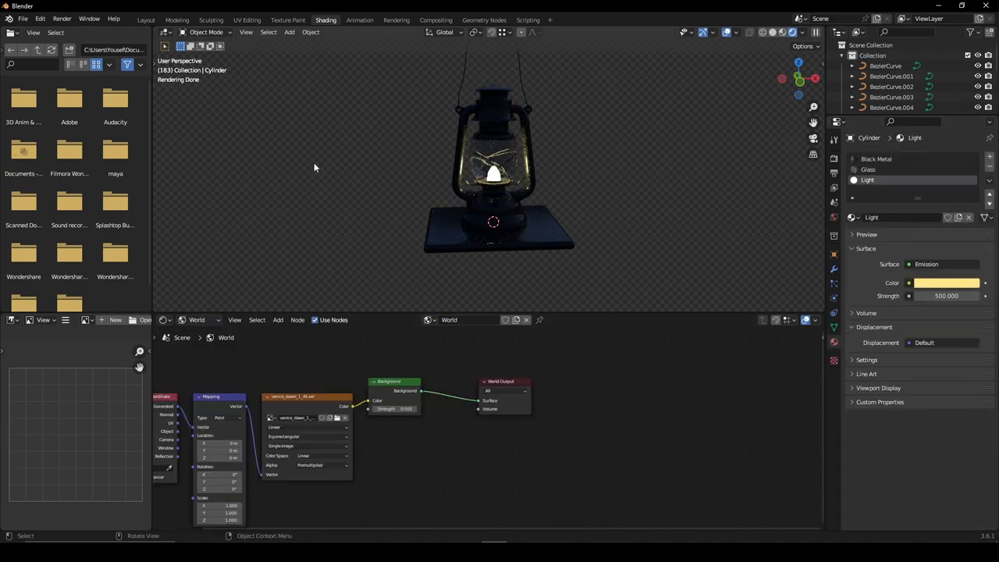
- Switch to the Shading workspace and preview the lantern rendered with its materials
{"action": "left_click", "coordinate": [143, 18]}
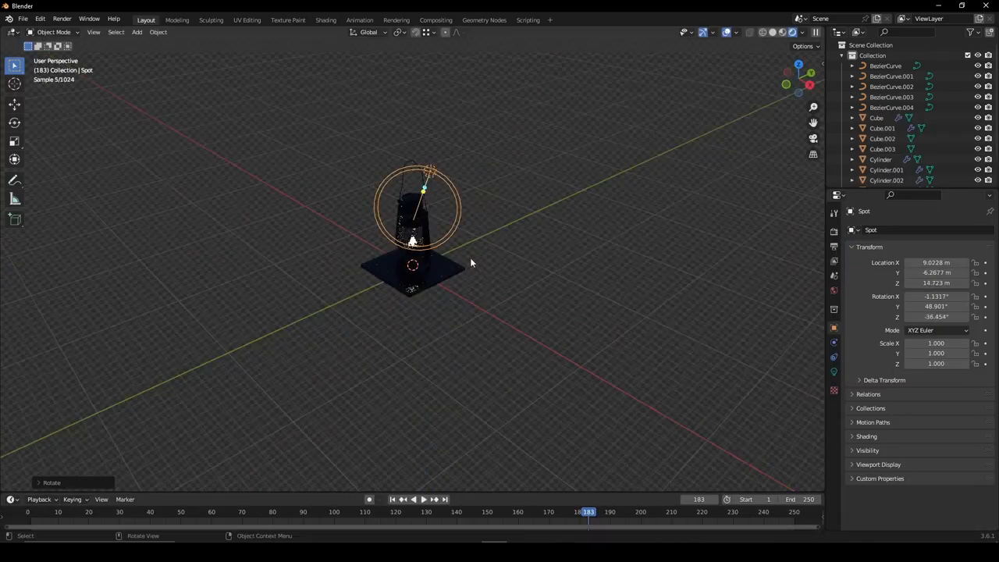
{"action": "left_click", "coordinate": [327, 19]}
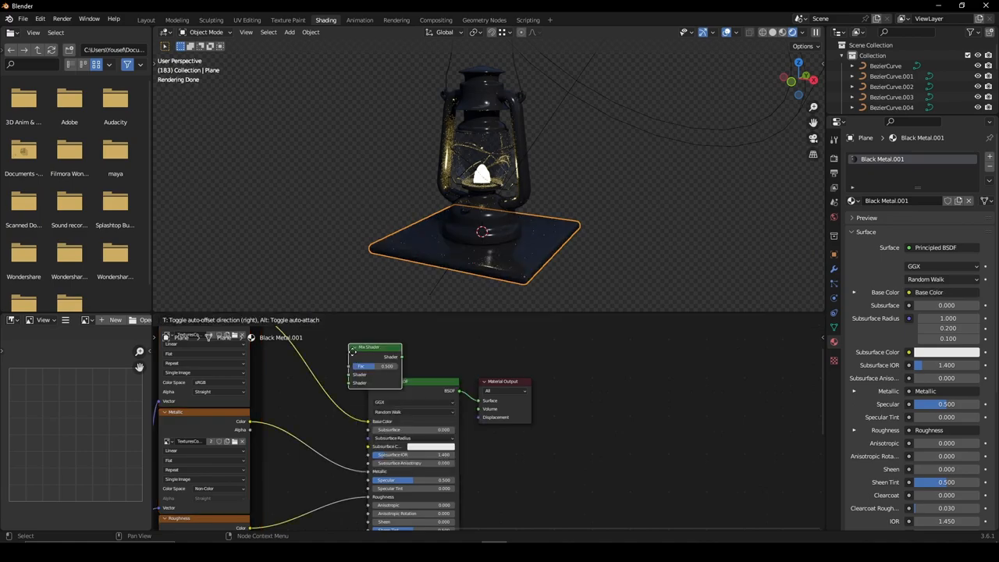